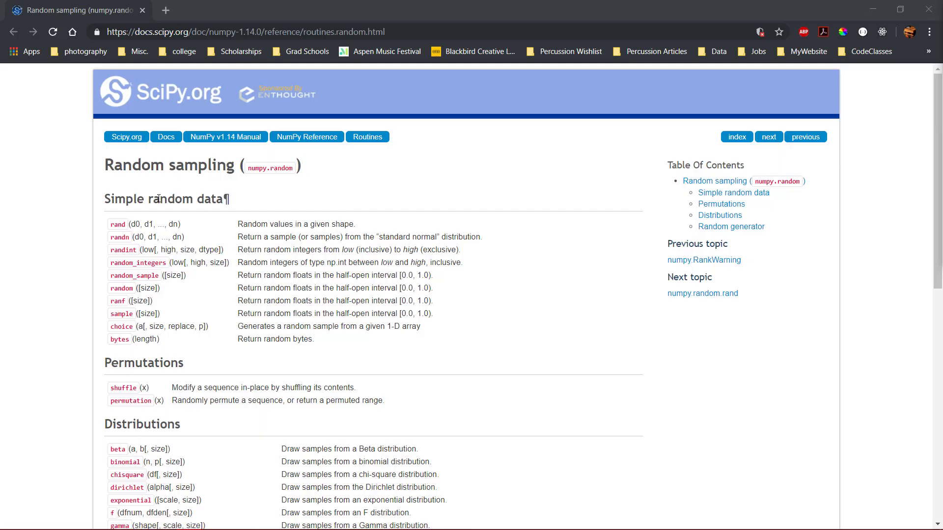
Import numpy as np and begin a variable named random
double_click(255, 224)
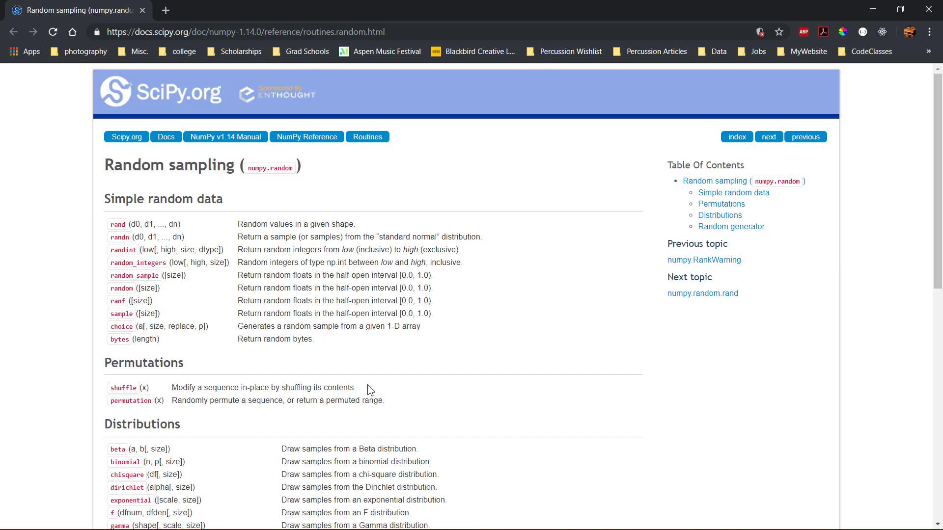
scroll("down", 3)
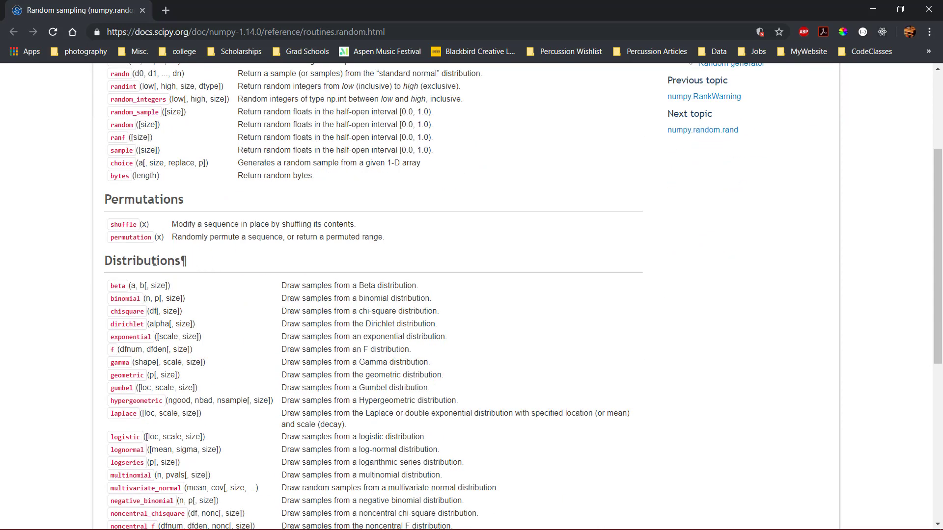
mouse_move(376, 296)
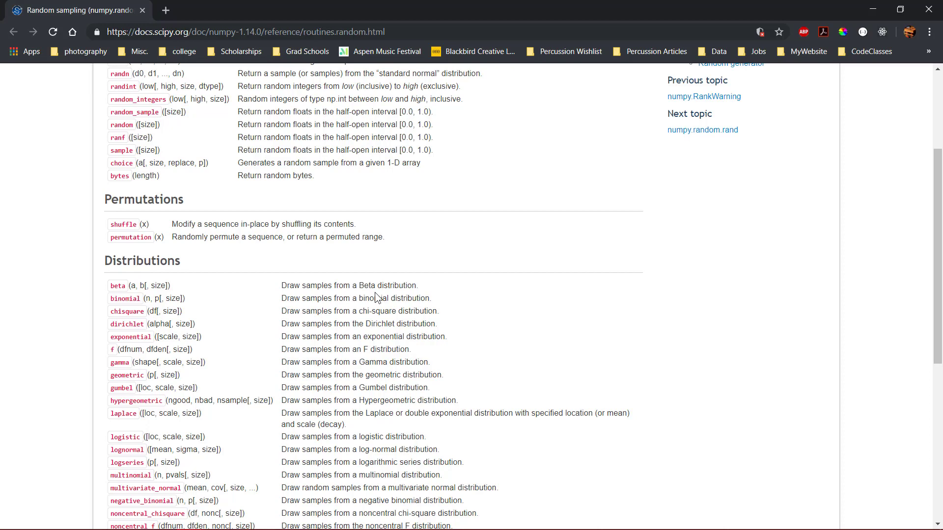
scroll("down", 3)
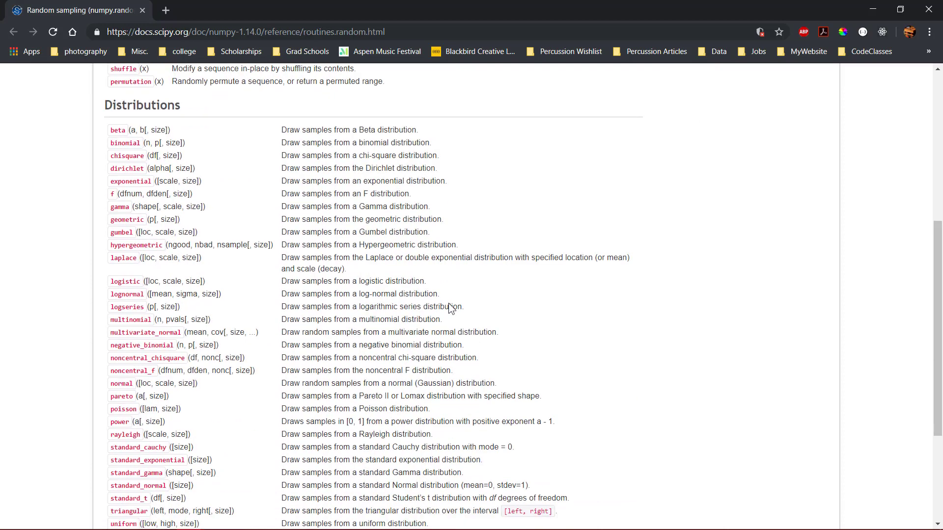
scroll("down", 3)
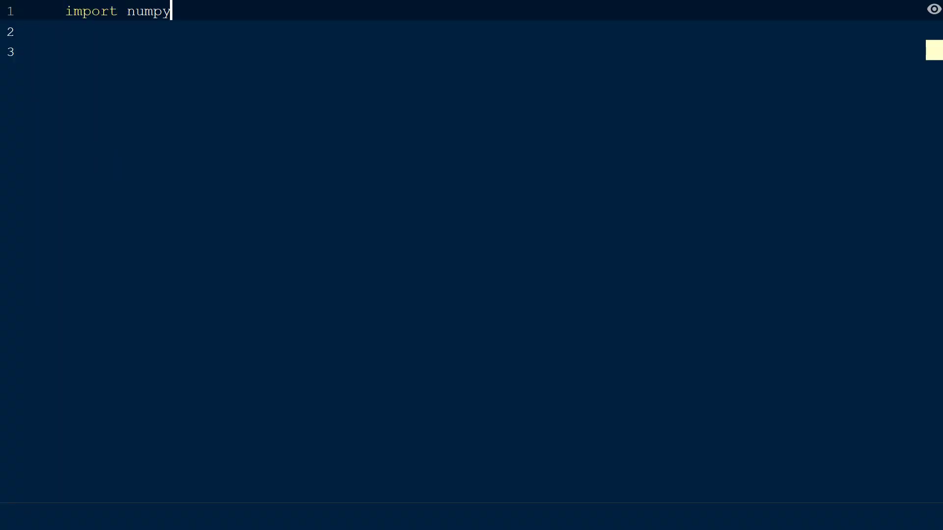
type("as np")
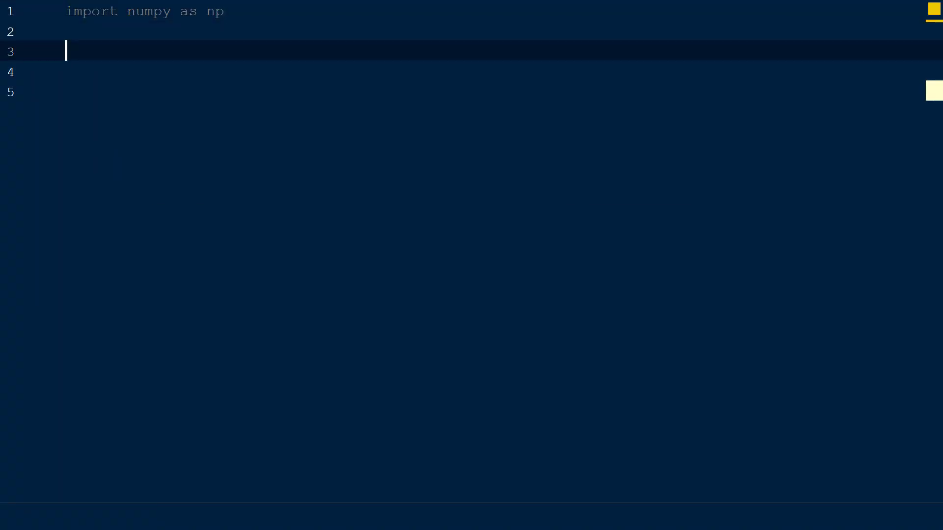
type("random = np.random.")
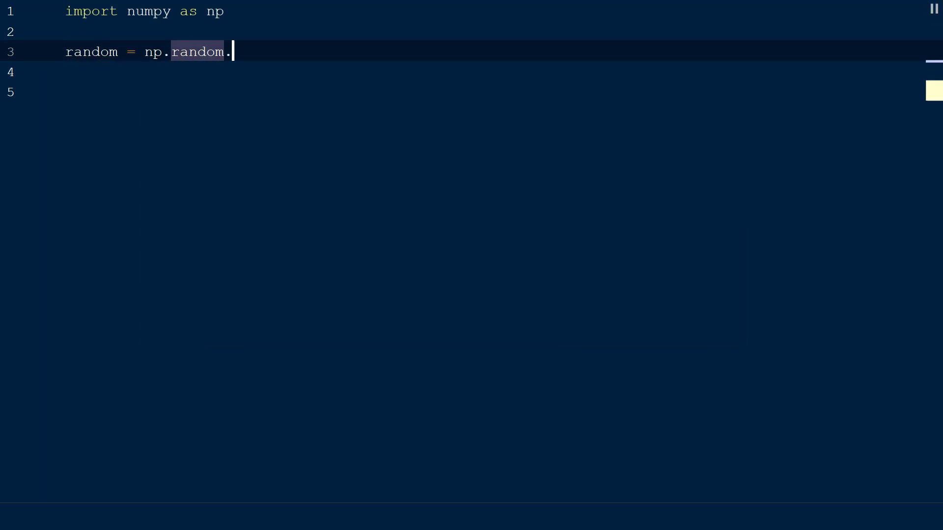
Fill random with np.random.rand(5, 3), print it, and scale the values by 50
type("rand()")
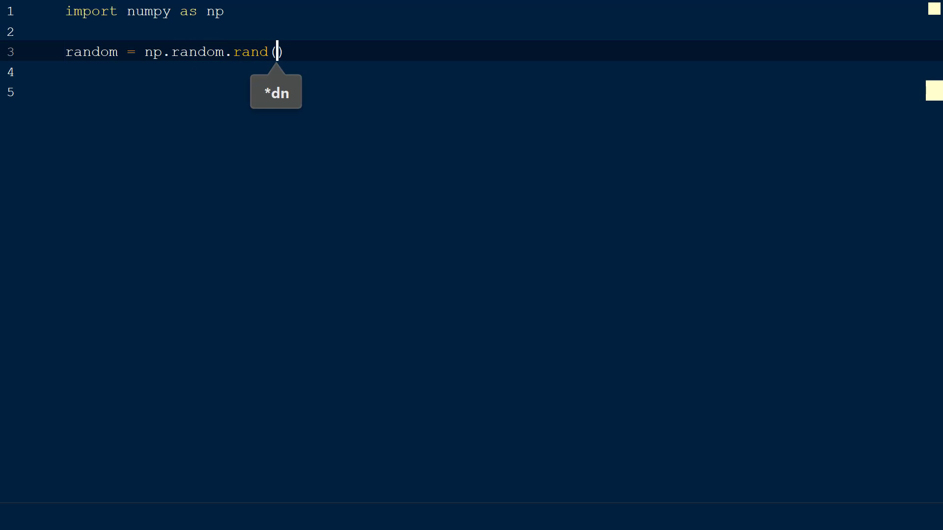
type("5,")
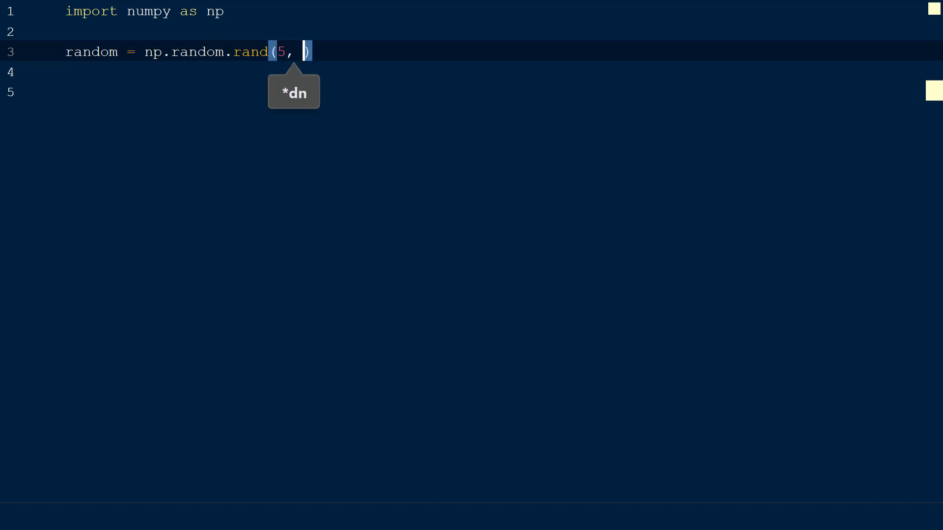
type("3")
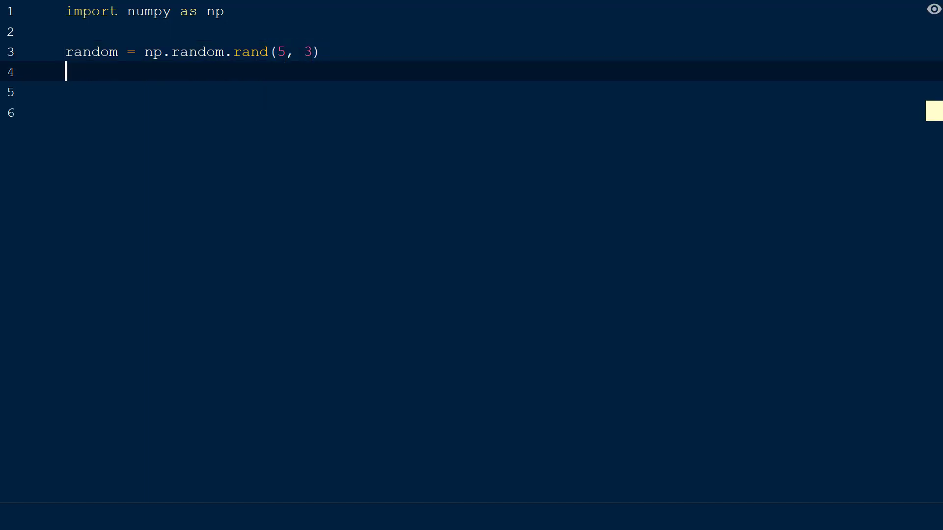
type("print(r)")
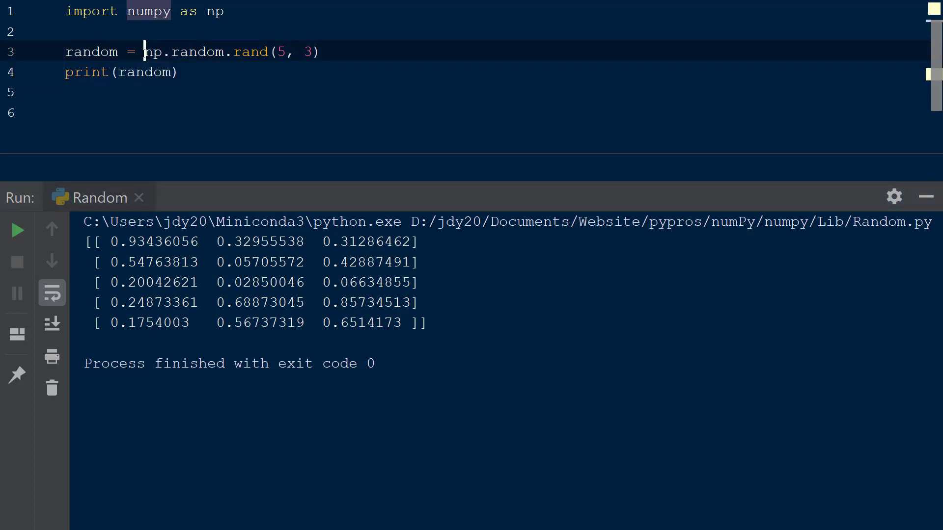
type("50 *")
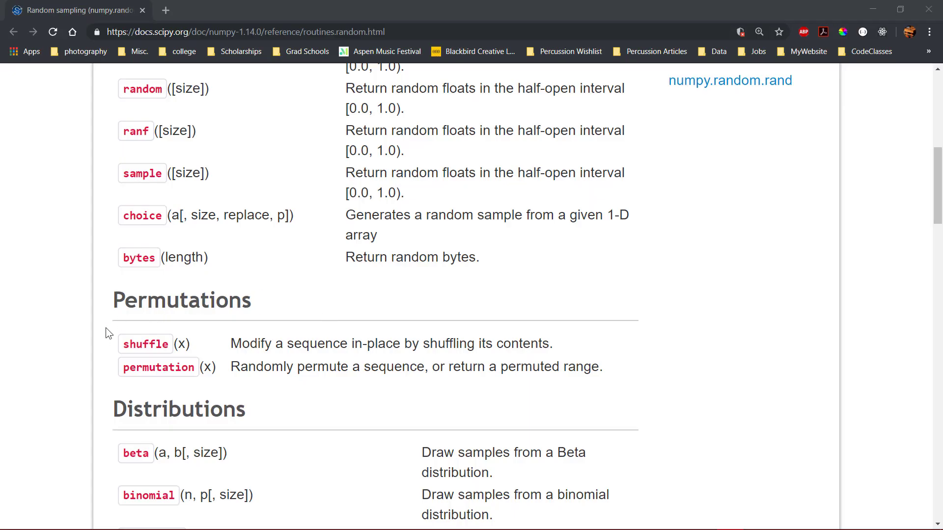
Scroll the numpy.random docs to the Permutations section covering shuffle and permutation
left_click_drag(108, 289, 610, 378)
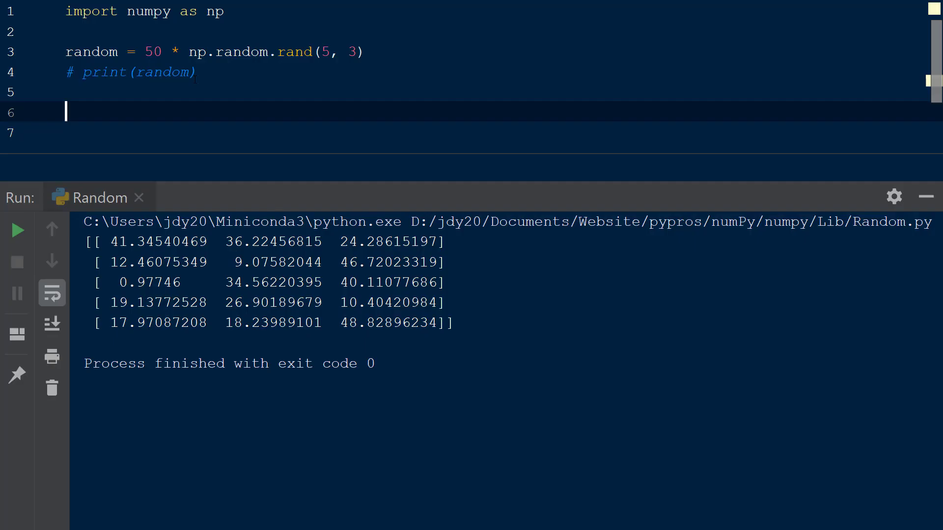
Shuffle random with np.random.shuffle, print it before and after, and run the script
type("np.random.shuffle(")
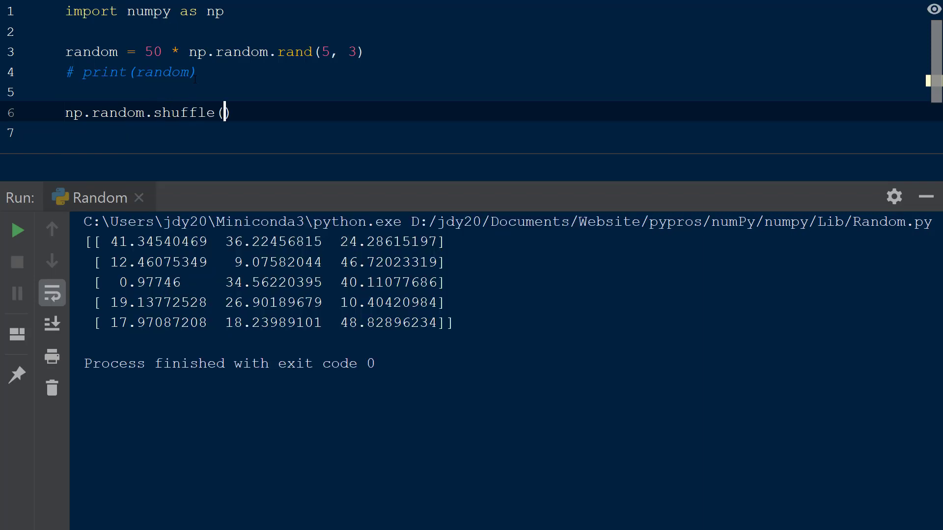
left_click(225, 113)
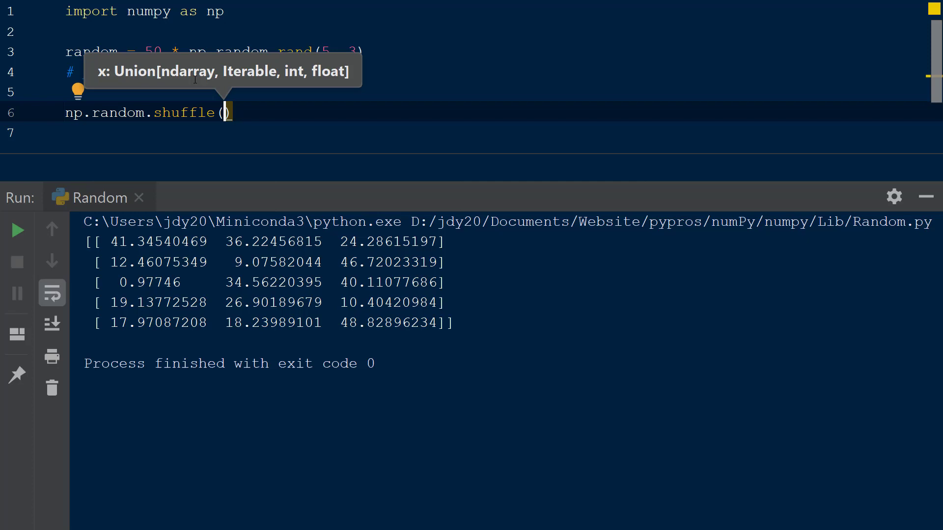
type("random[:]")
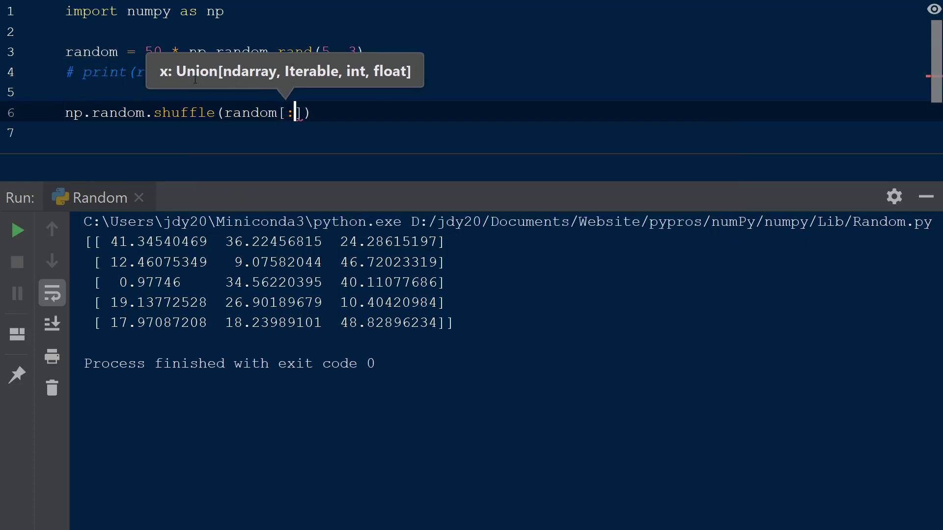
type("pr")
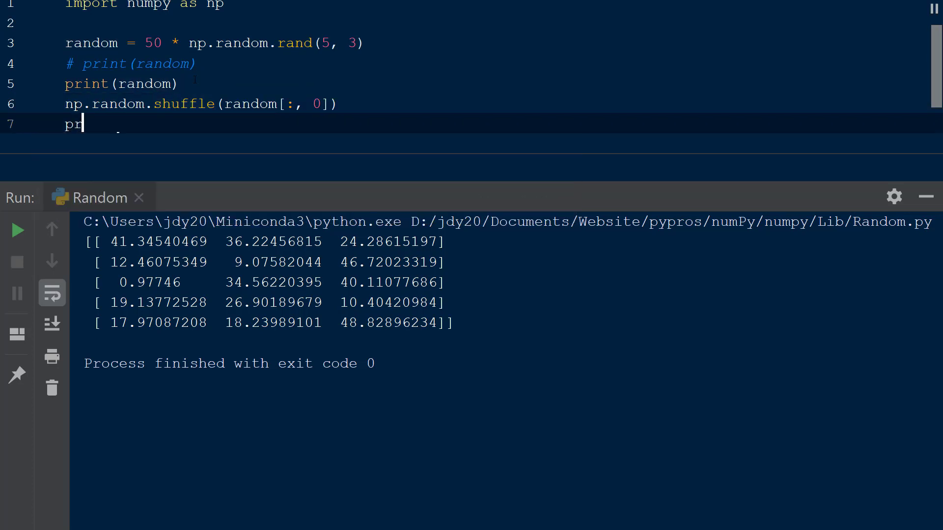
type("int(random)")
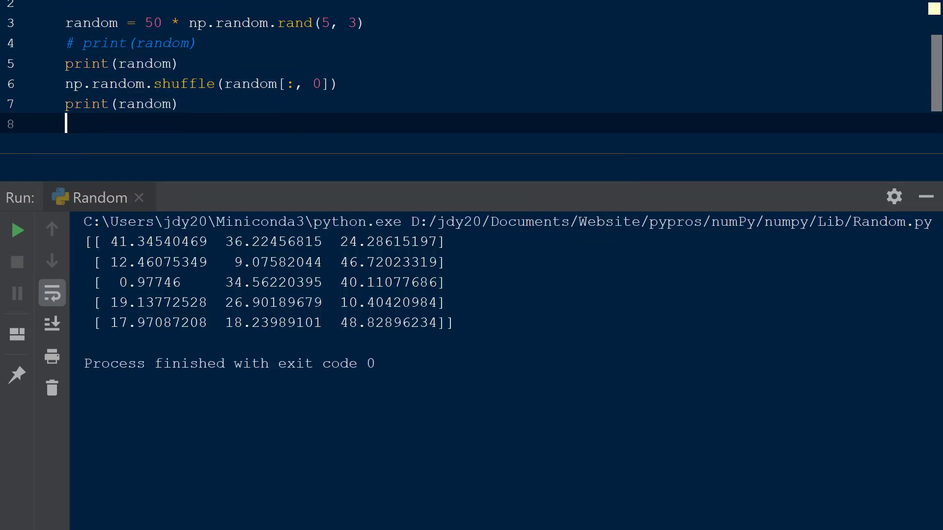
left_click(18, 230)
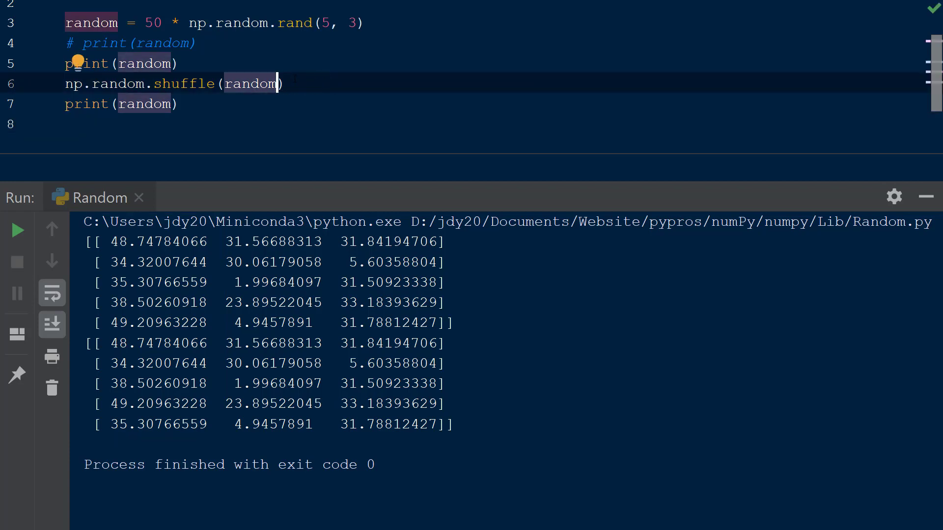
left_click(16, 230)
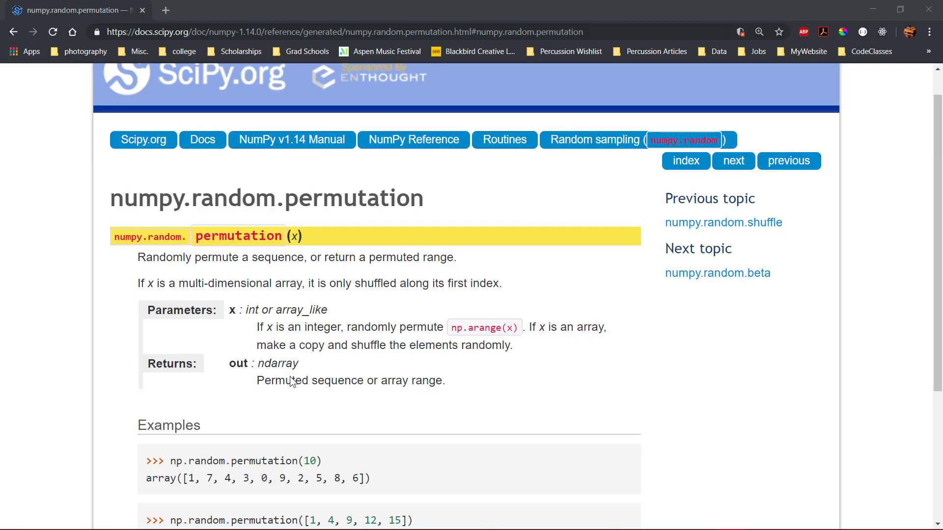
Read the numpy.random.permutation page, selecting the function name and a line of text
double_click(346, 198)
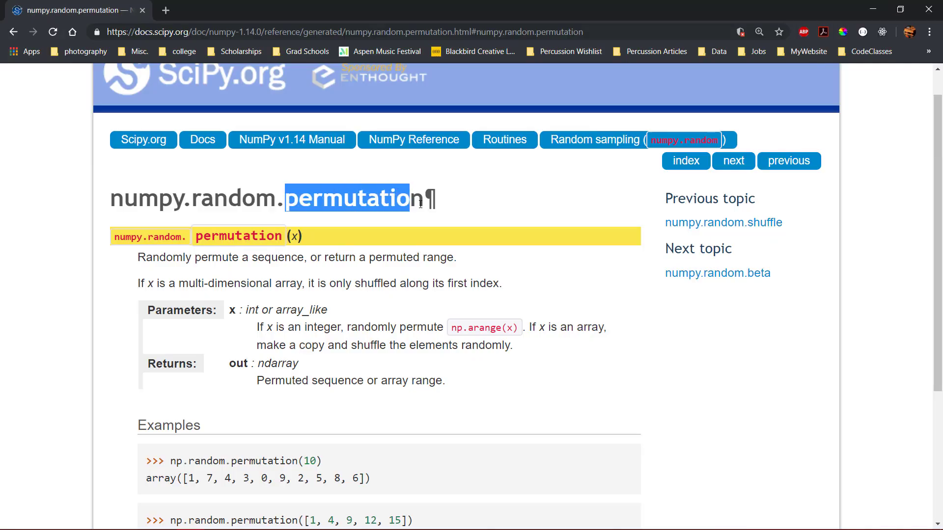
left_click(252, 380)
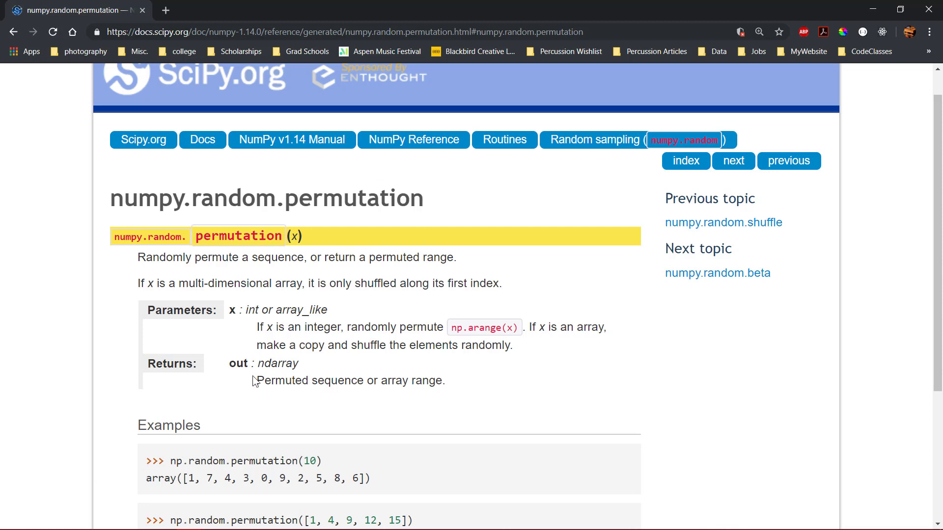
left_click_drag(255, 380, 445, 380)
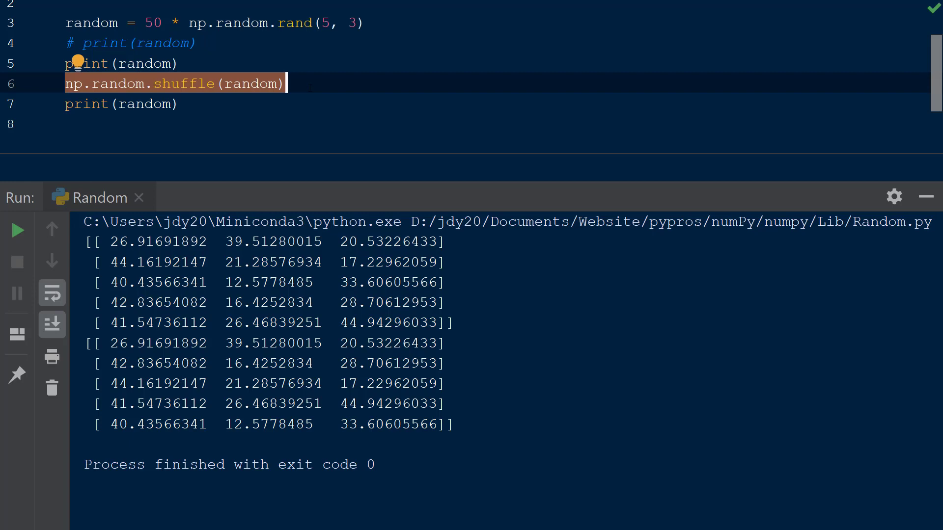
Print np.random.permutation of random[:, 0], run it, then comment out those lines
type("print(np.random.")
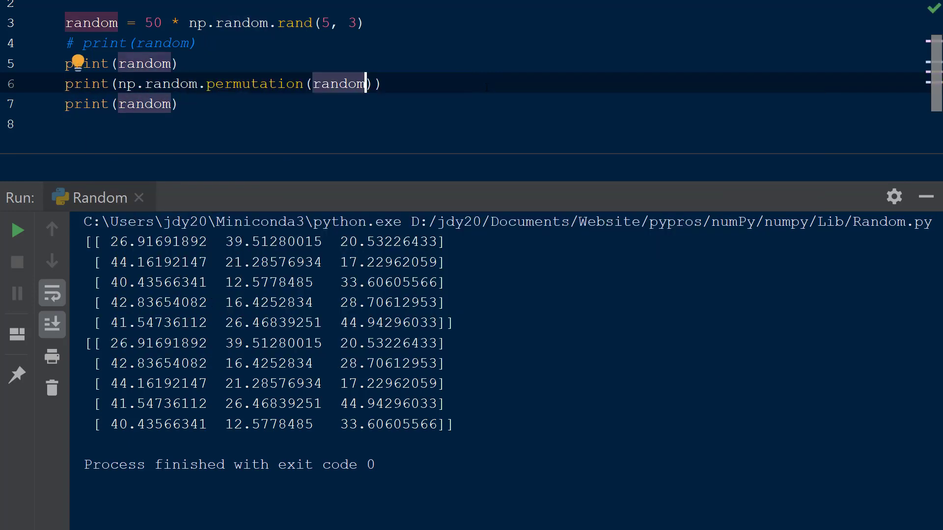
type("[")
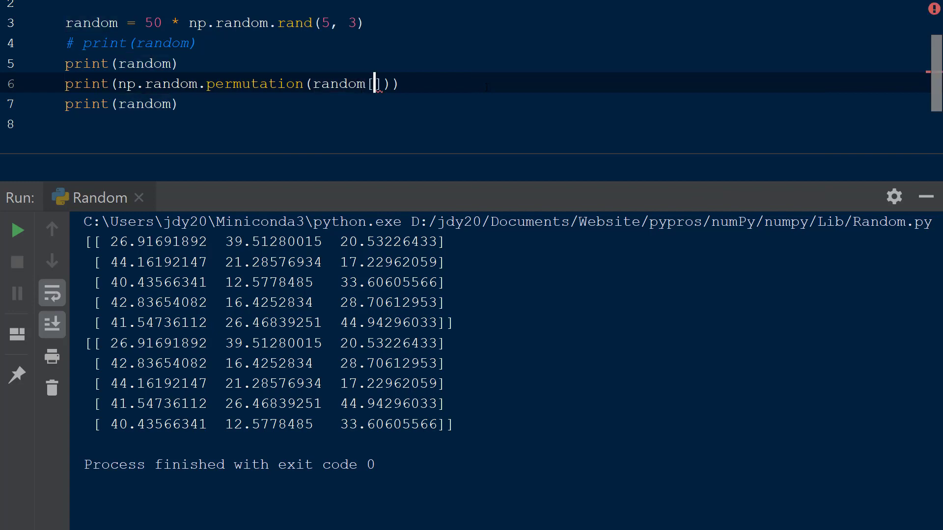
type(":, 0")
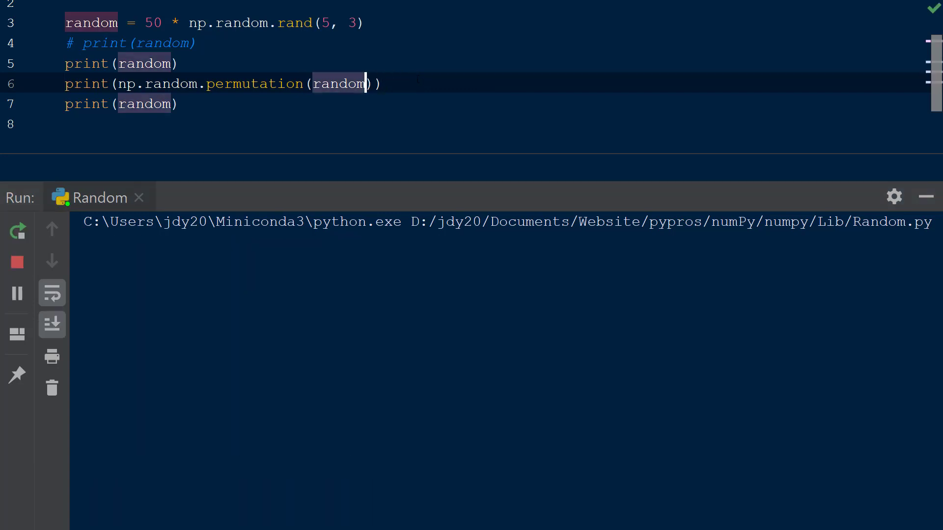
left_click(16, 231)
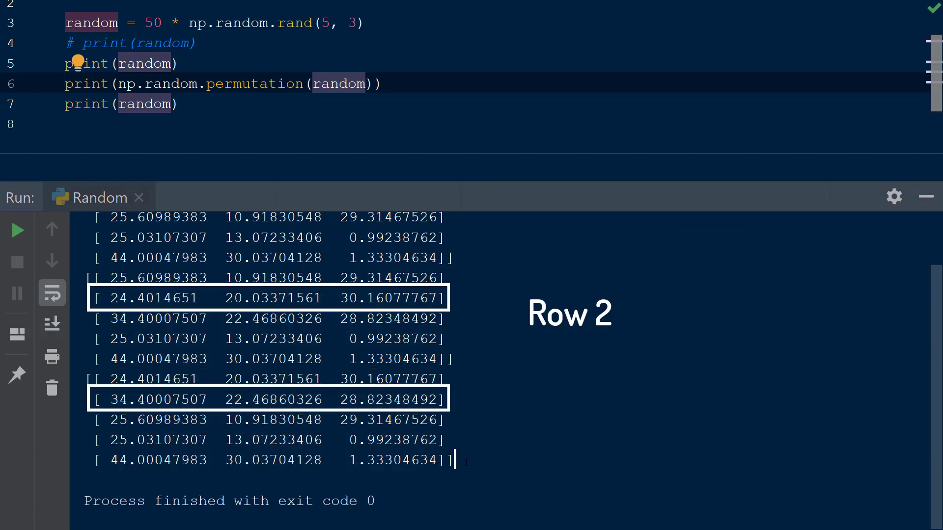
key("ctrl+/")
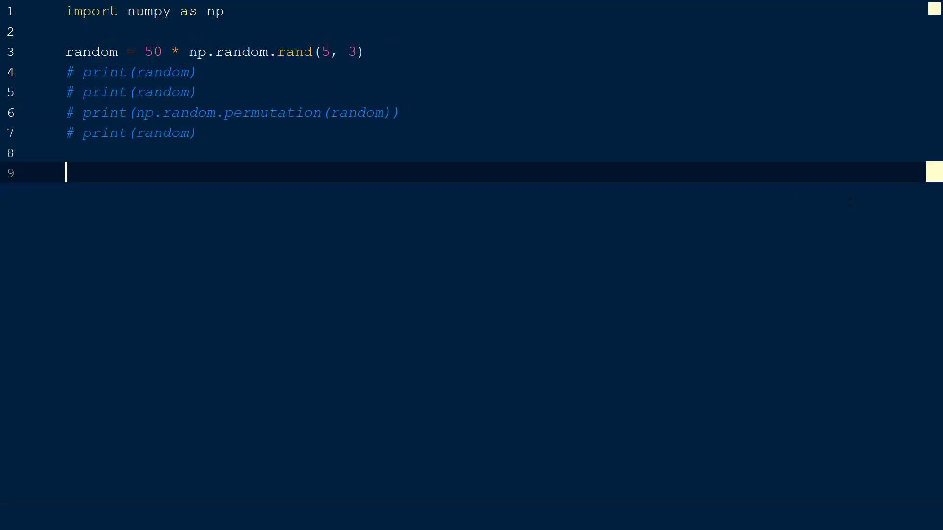
Start a new print(np.random...) line for the normal-distribution sample
type("print(np.random)")
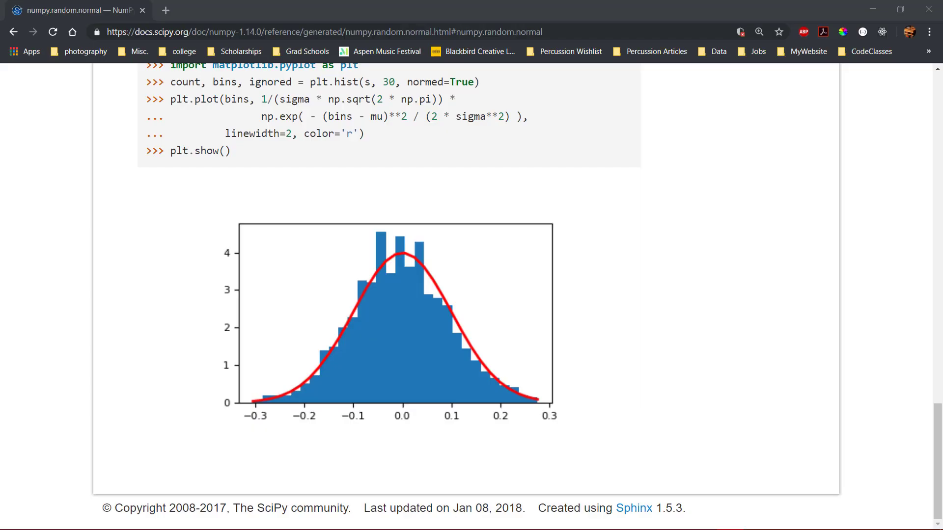
mouse_move(367, 295)
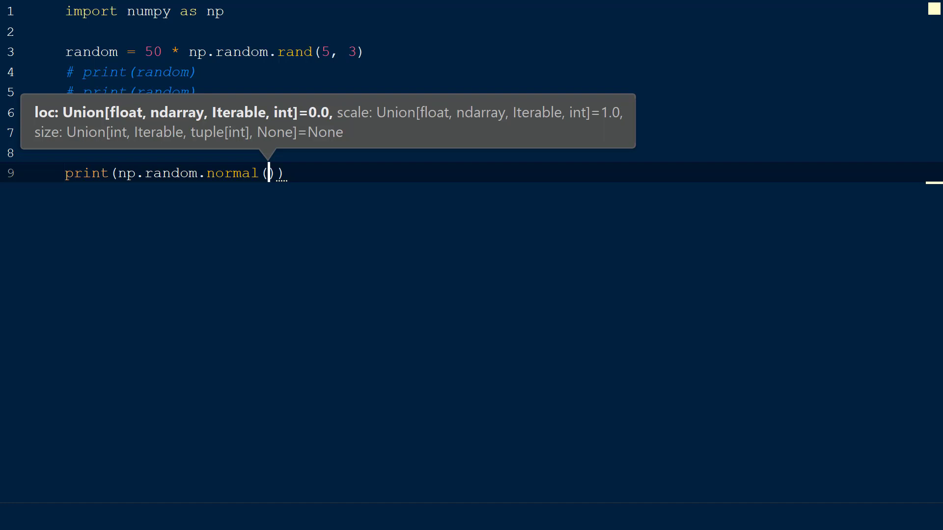
Give np.random.normal mean 50, scale 15 and size (3, 4)
type("50,")
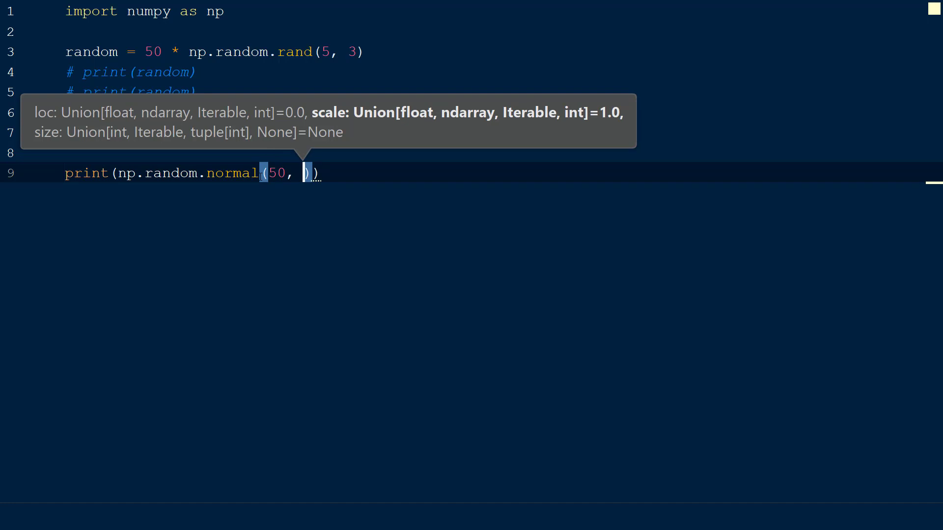
type("15,")
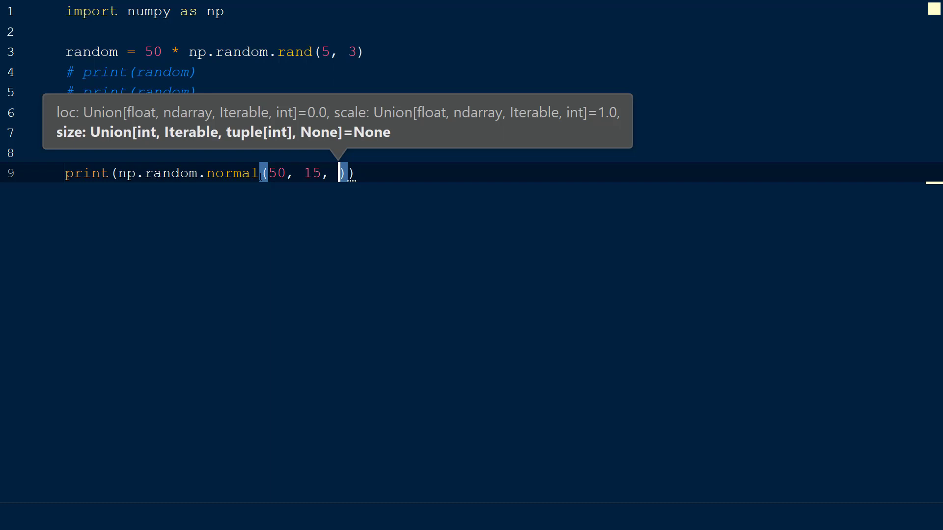
type("(3")
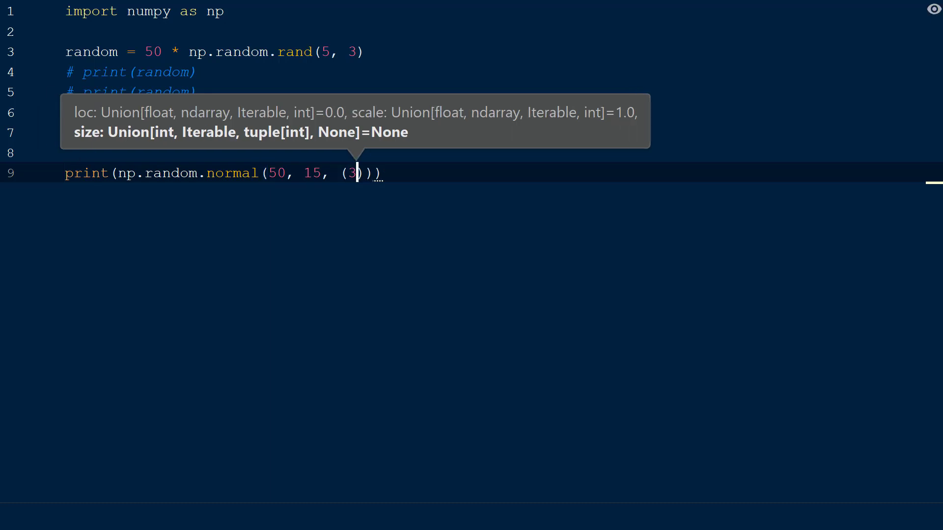
type(", 4")
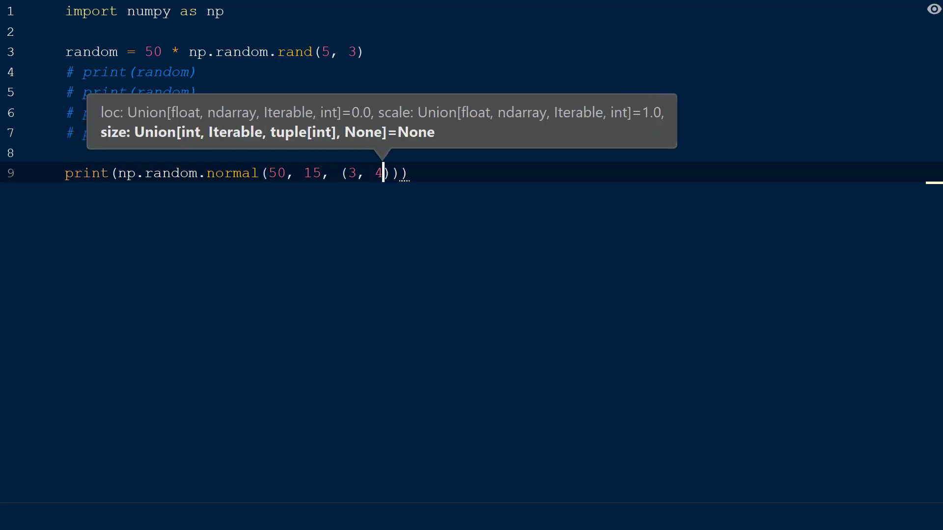